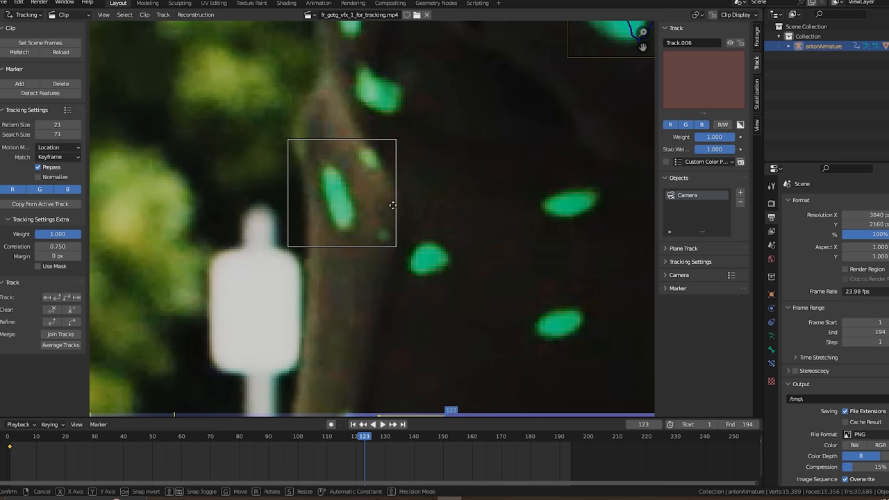
# Step: Switch the 3D view to a Movie Clip Editor showing the 3840×2160 clip's Footage settings
pyautogui.moveTo(392, 205); pyautogui.dragTo(445, 197)
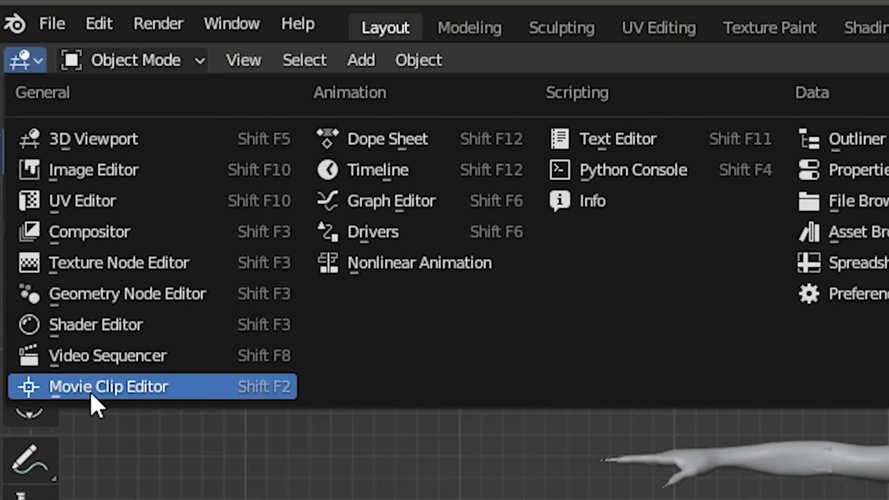
pyautogui.click(109, 386)
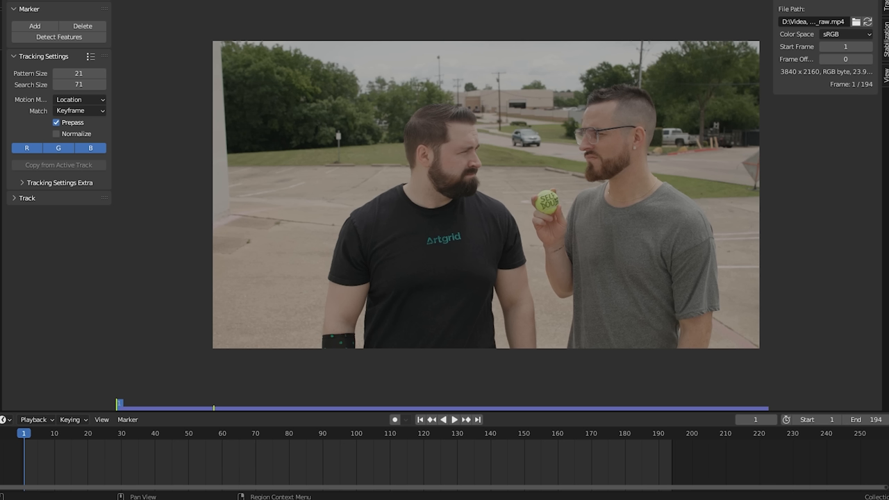
pyautogui.click(709, 248)
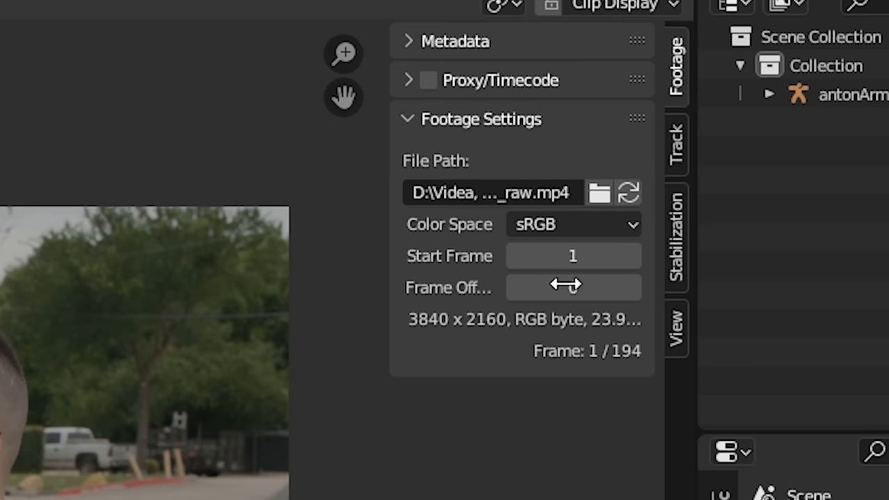
# Step: Add a new tracking object beside Camera and name it 'Blaster'
pyautogui.click(675, 142)
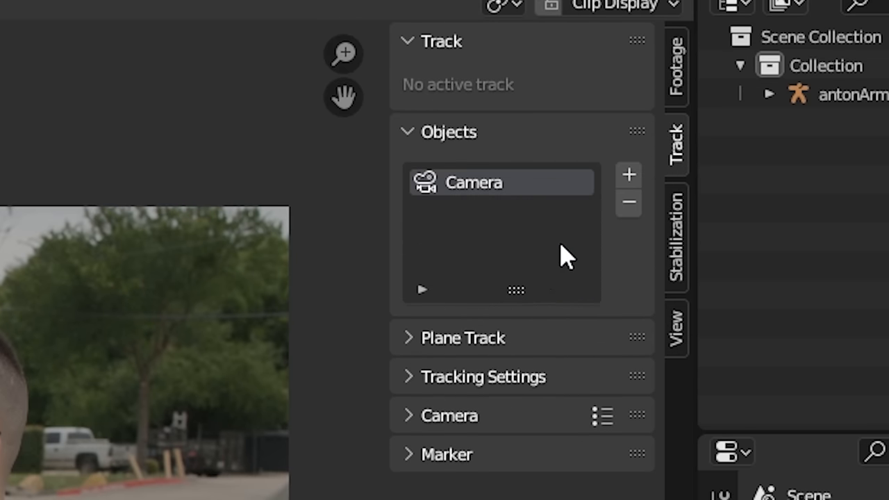
pyautogui.click(628, 174)
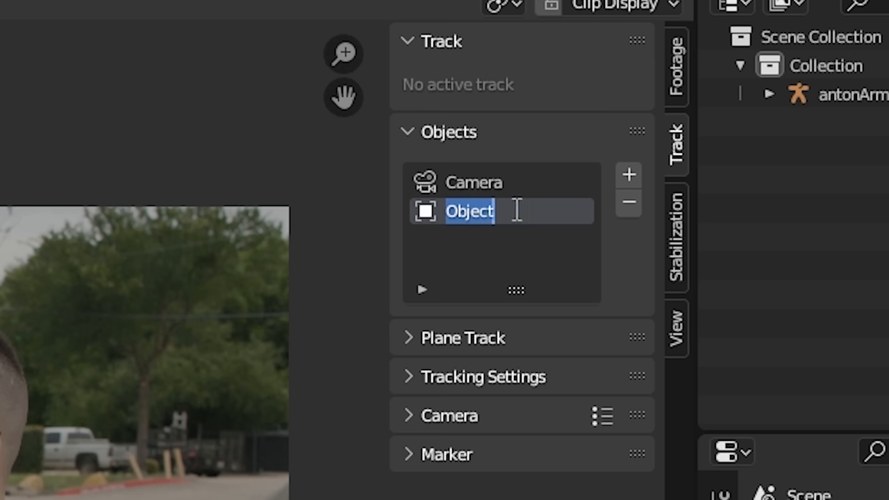
pyautogui.write('Blaster')
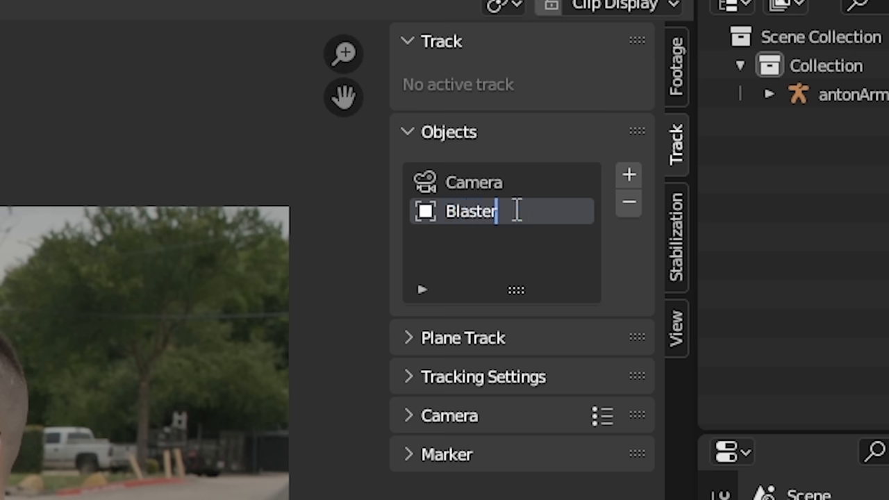
pyautogui.press('Return')
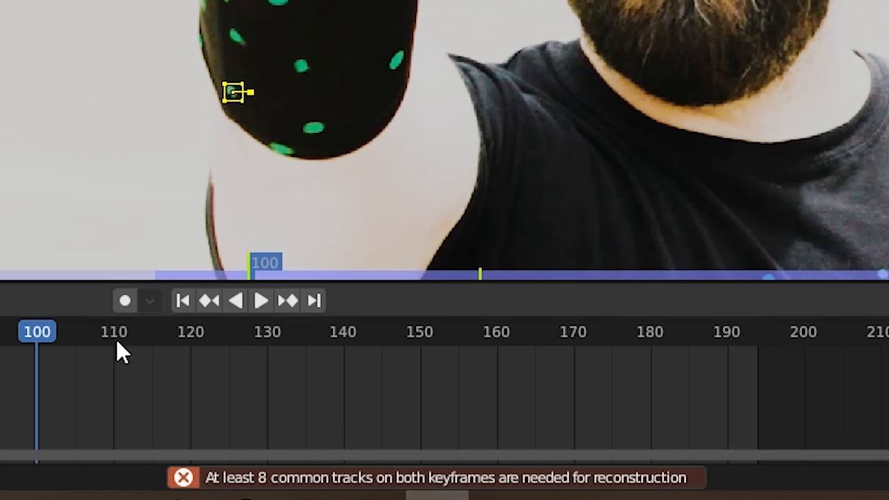
pyautogui.moveTo(406, 448)
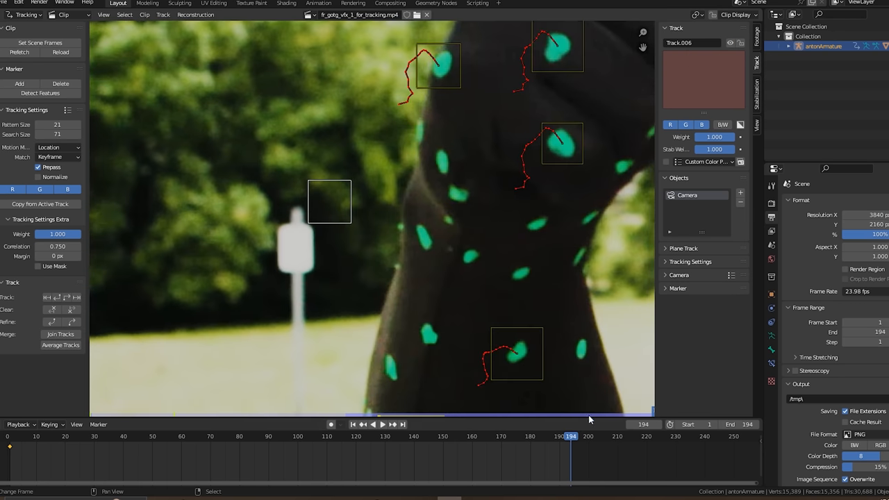
# Step: Play back the sleeve tracks and reposition a marker over a green dot
pyautogui.click(382, 424)
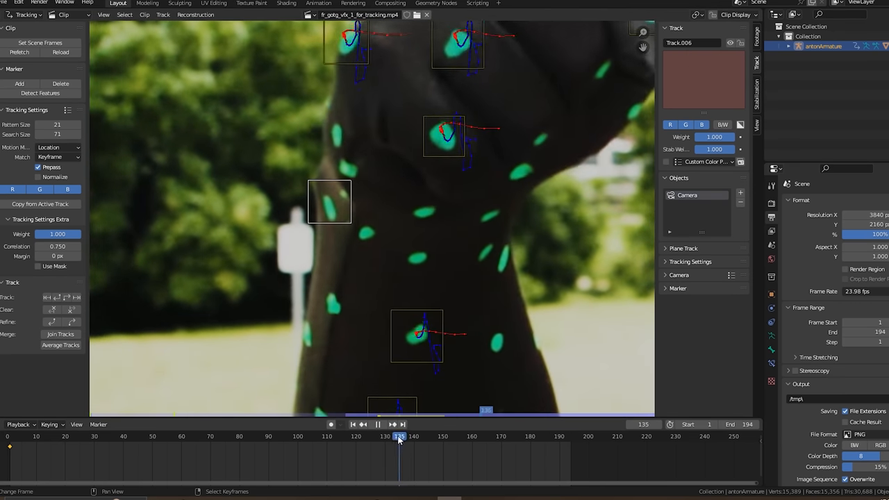
pyautogui.click(356, 436)
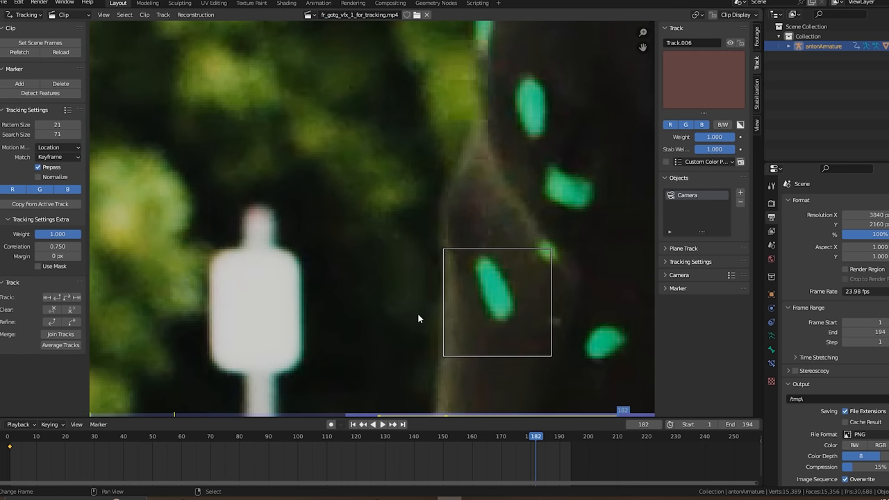
pyautogui.moveTo(497, 302); pyautogui.dragTo(448, 271)
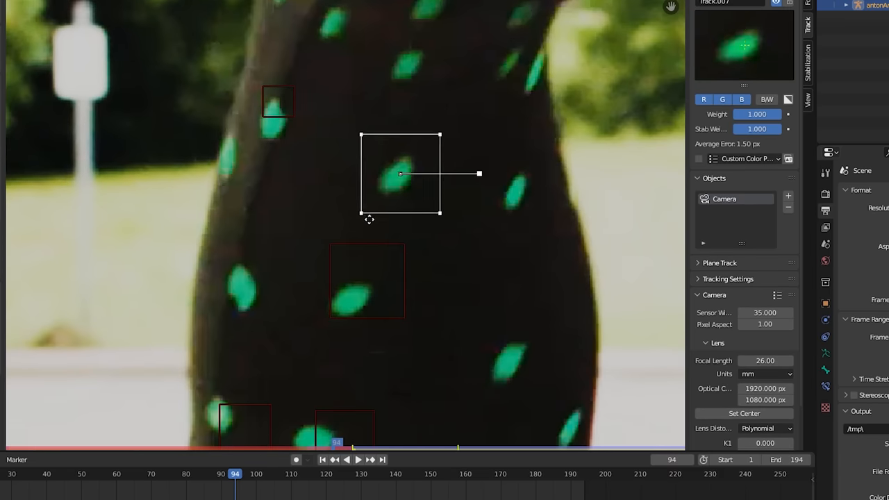
# Step: Apply the Fast Motion tracking settings preset and collapse the Camera lens panel
pyautogui.click(262, 206)
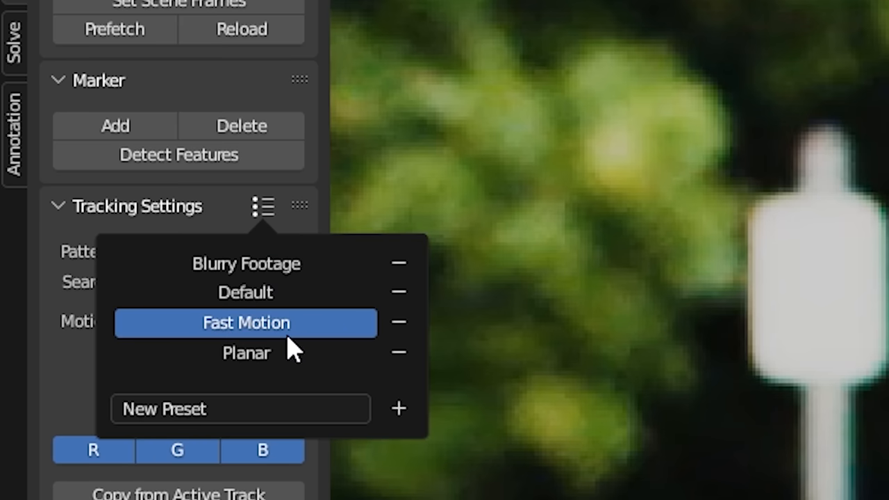
pyautogui.click(246, 323)
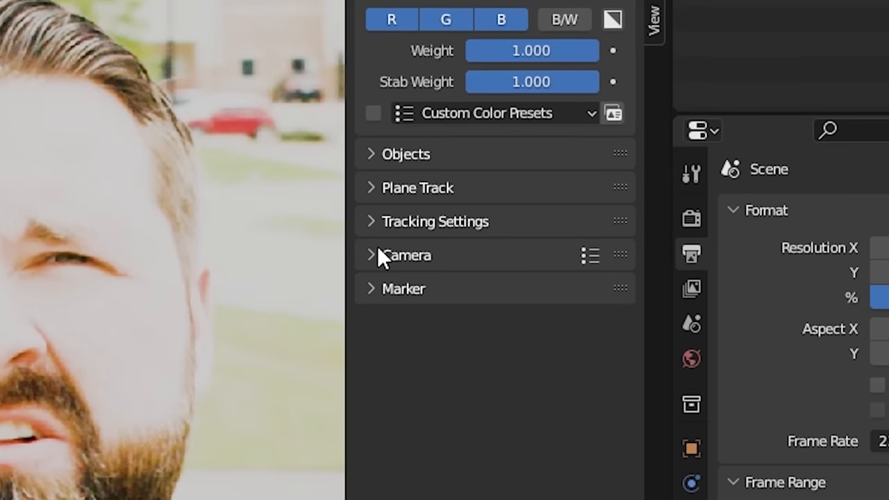
pyautogui.click(372, 254)
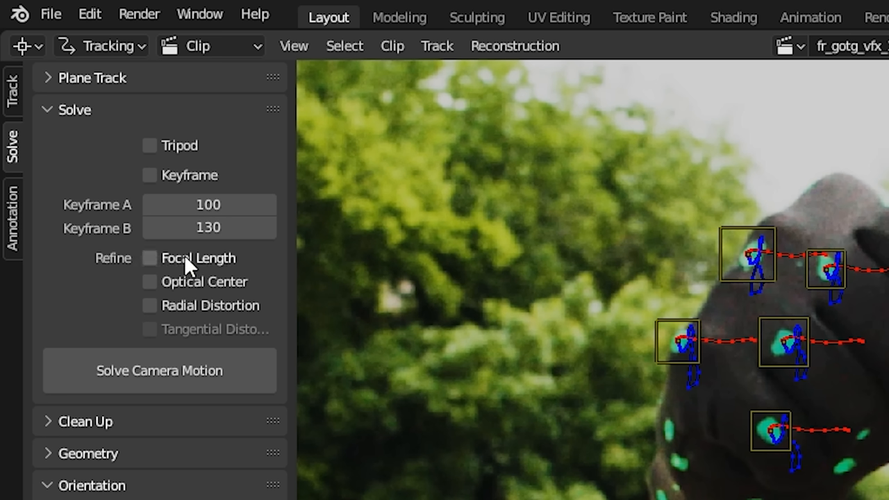
# Step: Toggle Refine Focal Length and run Solve Camera Motion for a 1.12 px error
pyautogui.click(149, 258)
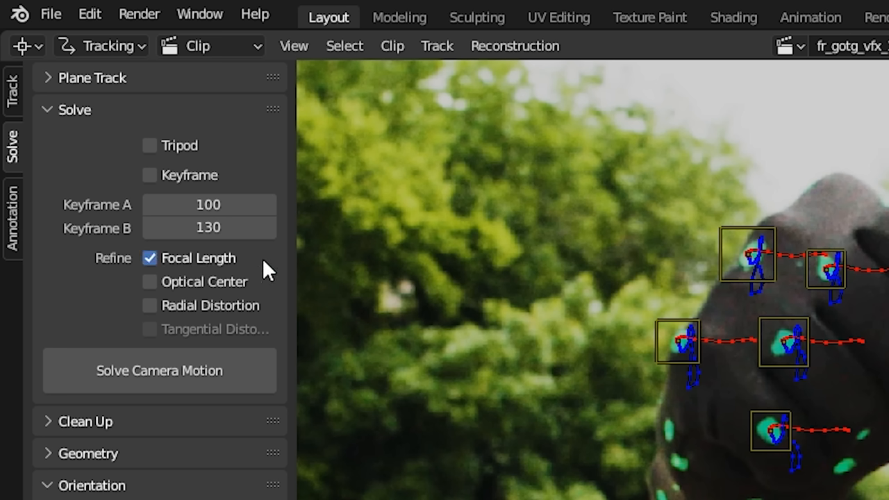
pyautogui.moveTo(320, 284)
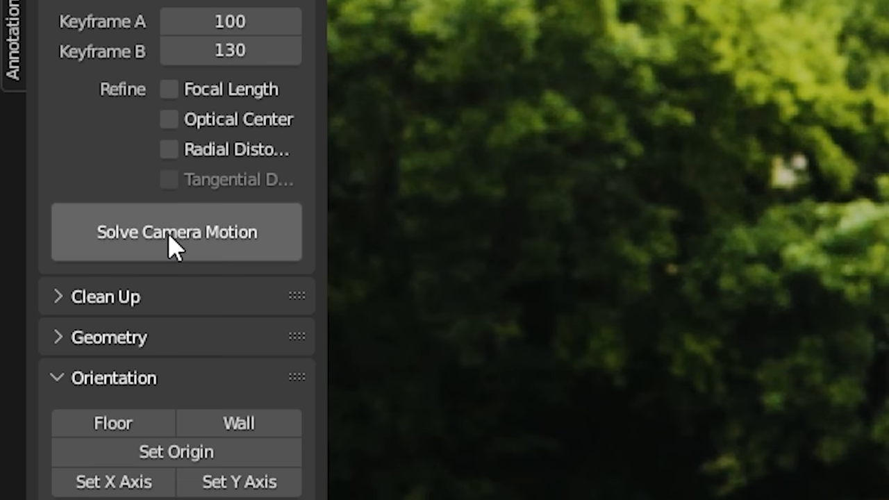
pyautogui.moveTo(174, 253)
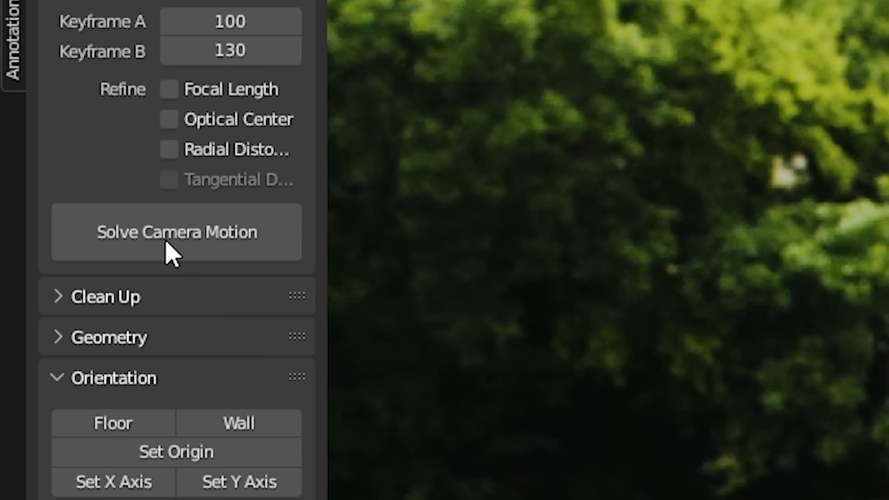
pyautogui.click(177, 231)
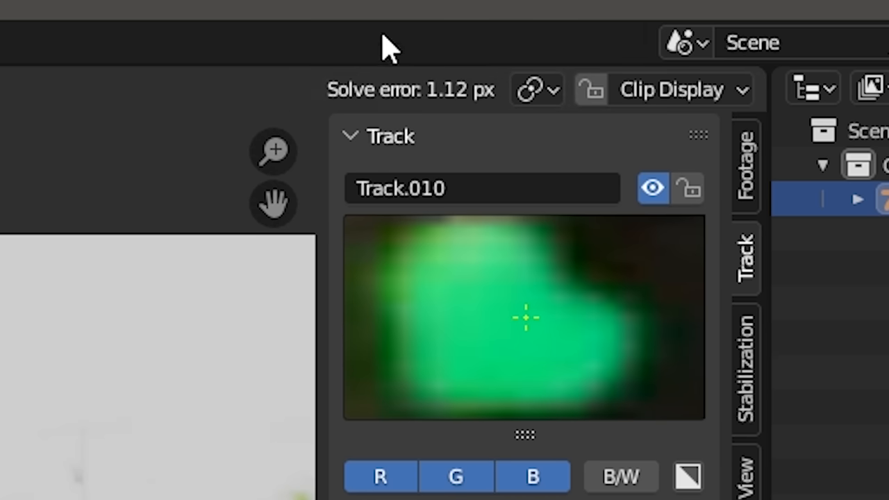
pyautogui.moveTo(388, 45)
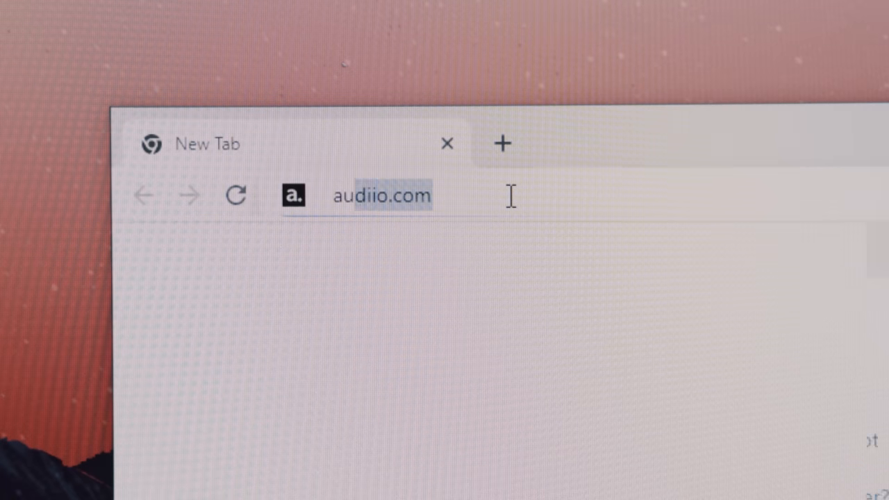
# Step: Load audiio.com, then browse the subscription page's universal license and song list
pyautogui.press('Return')
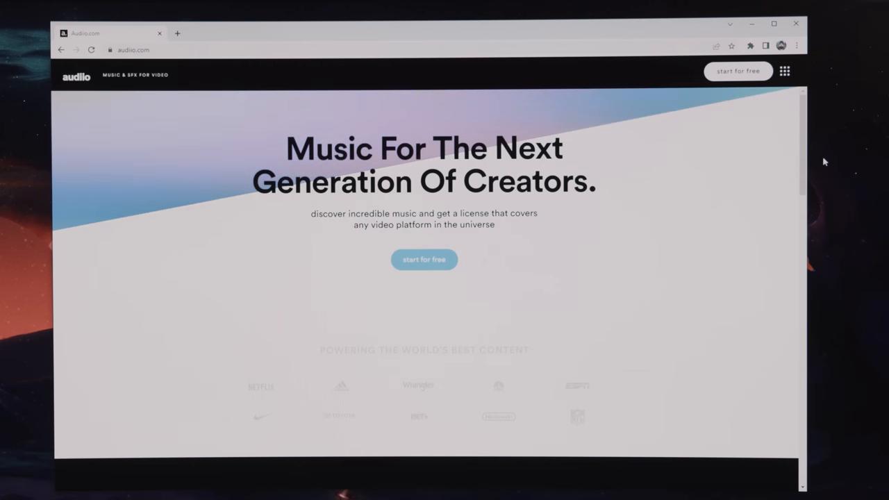
pyautogui.scroll(-3)
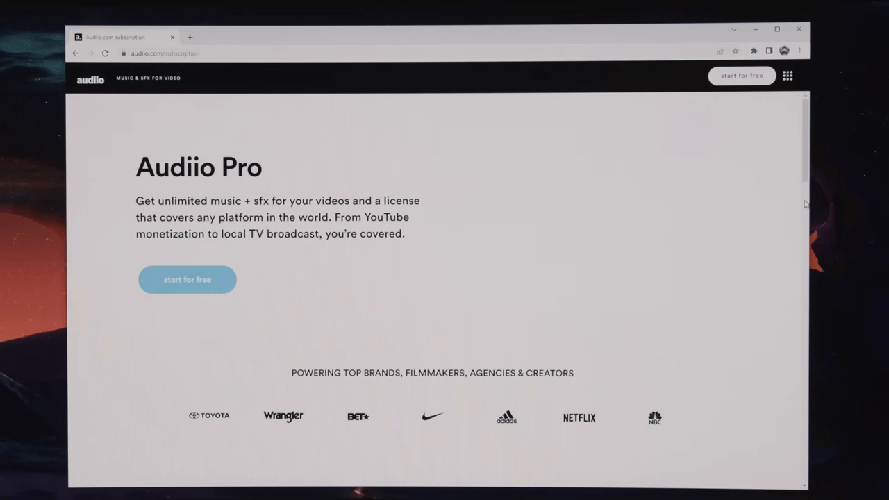
pyautogui.scroll(-3)
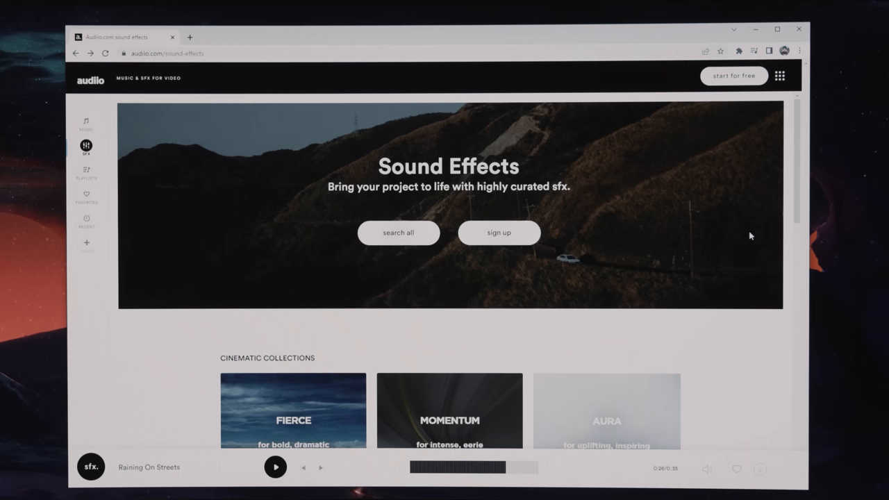
pyautogui.click(86, 121)
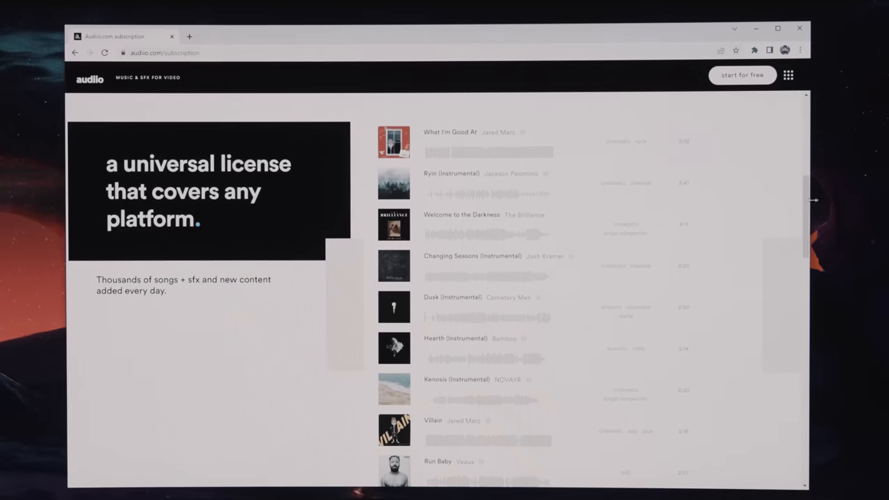
pyautogui.scroll(-3)
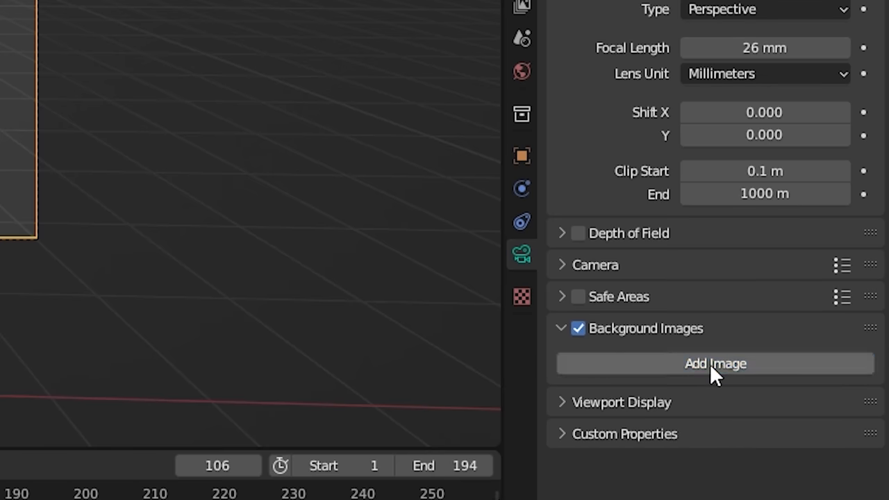
# Step: Add a background image to the camera under Background Images
pyautogui.click(715, 363)
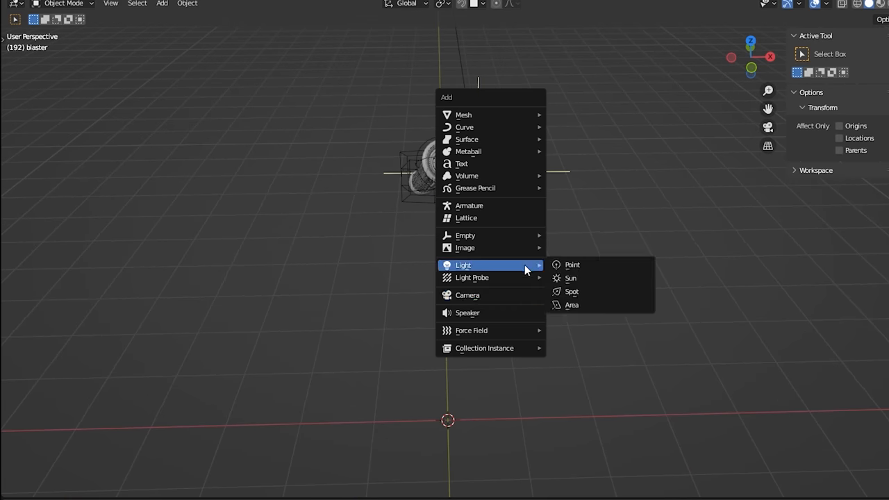
pyautogui.click(570, 278)
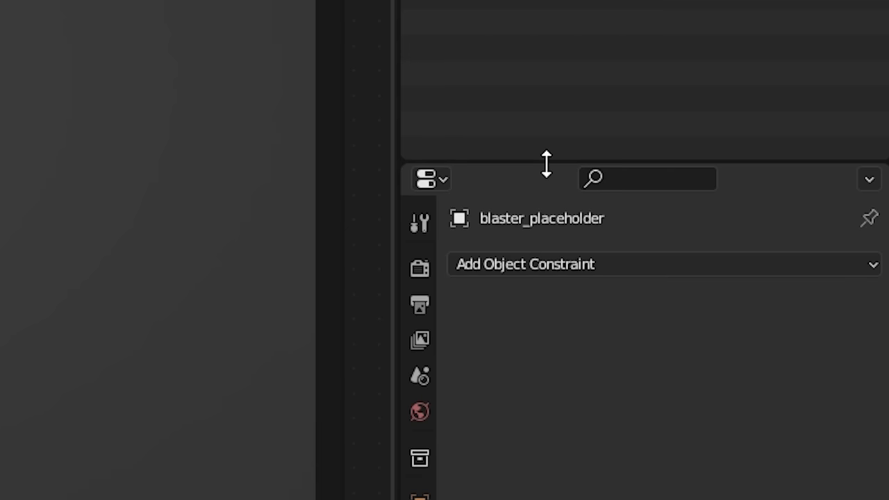
# Step: Give blaster_placeholder an Object Solver constraint and view it over the footage
pyautogui.click(663, 264)
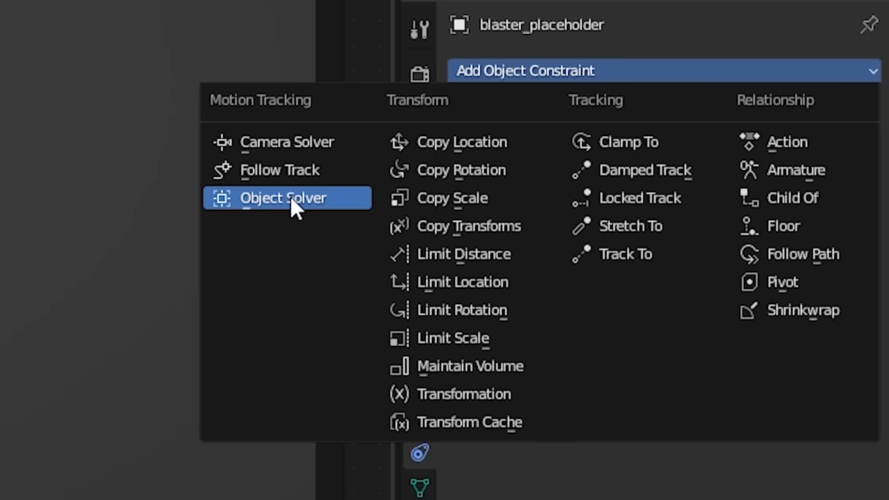
pyautogui.click(283, 198)
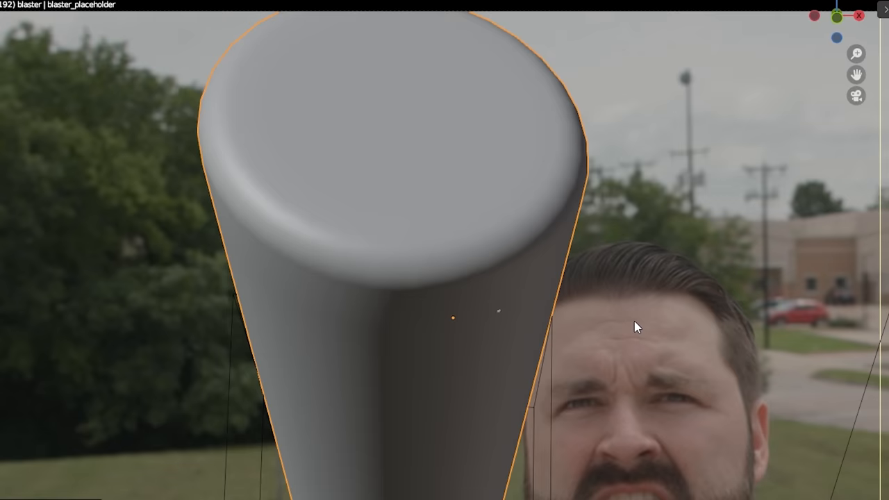
pyautogui.click(360, 77)
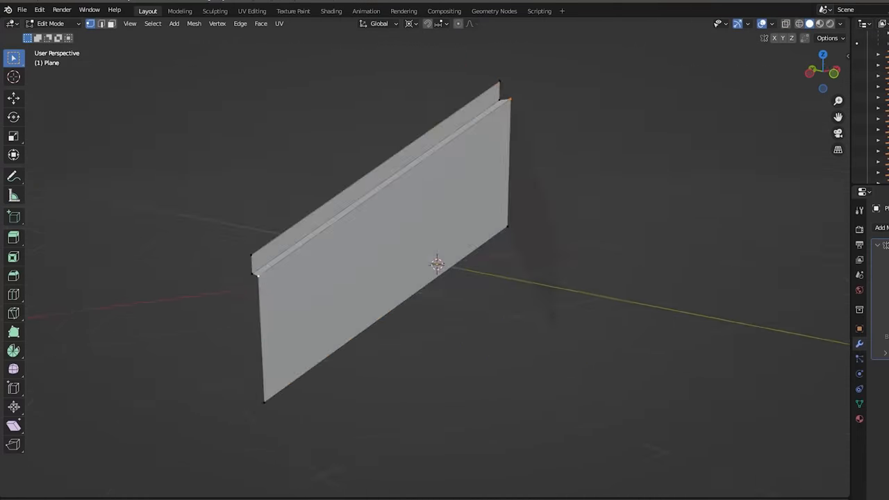
# Step: Toggle Edit Mode and orbit around the barrel's plating piece
pyautogui.press('Tab')
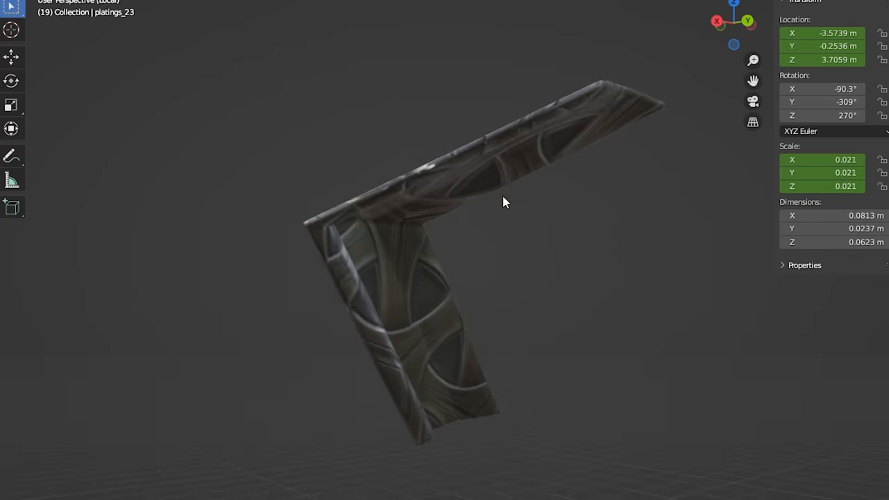
pyautogui.moveTo(506, 202); pyautogui.dragTo(619, 246)
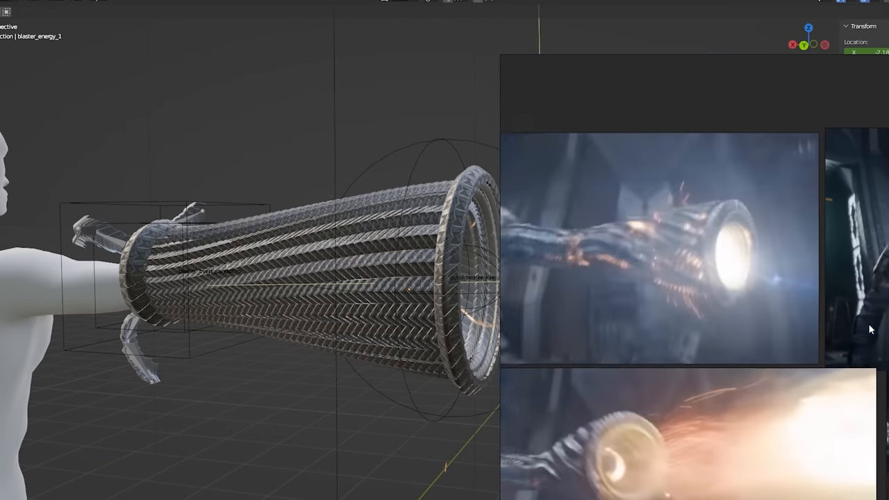
# Step: Toggle Edit Mode and orbit around the flaming blaster_energy muzzle effect
pyautogui.press('Tab')
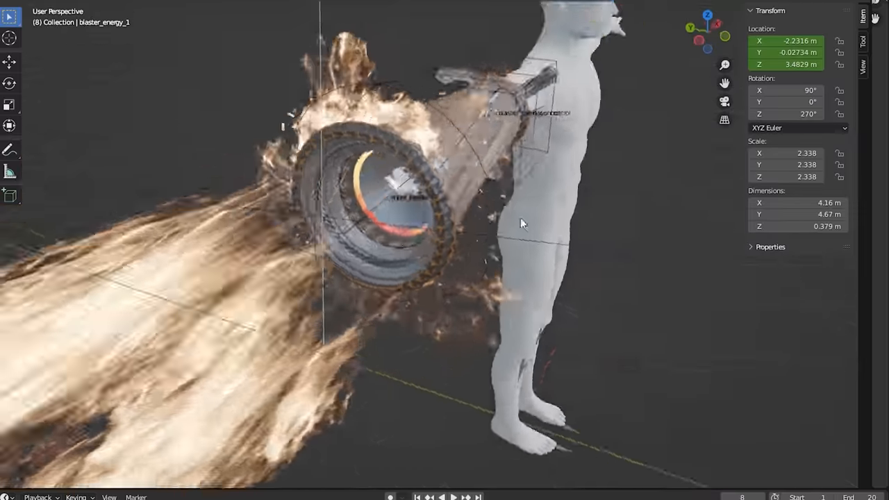
pyautogui.moveTo(521, 223); pyautogui.dragTo(429, 170)
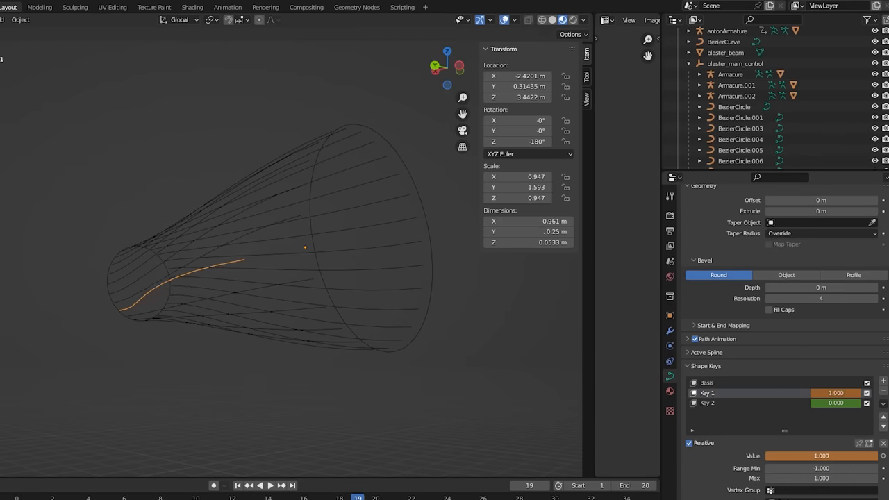
# Step: Drag the Key 1 and Key 2 shape key Value sliders on the curve
pyautogui.moveTo(834, 455); pyautogui.dragTo(799, 455)
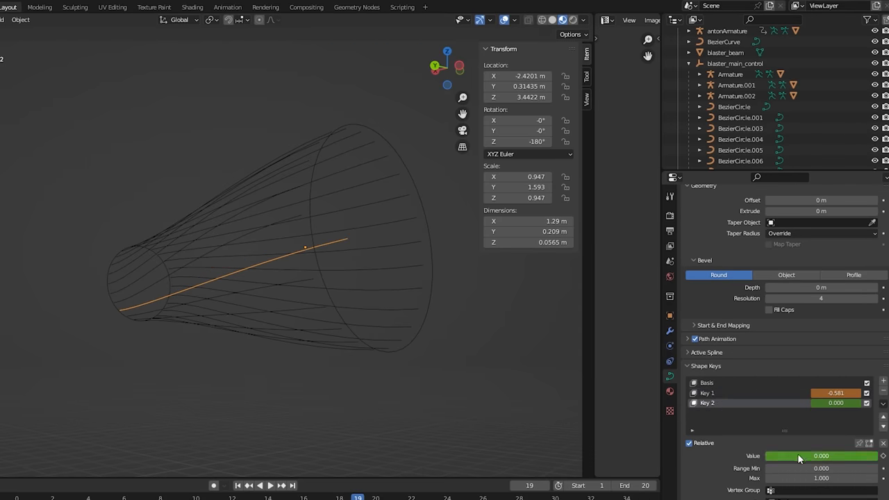
pyautogui.moveTo(799, 455); pyautogui.dragTo(823, 456)
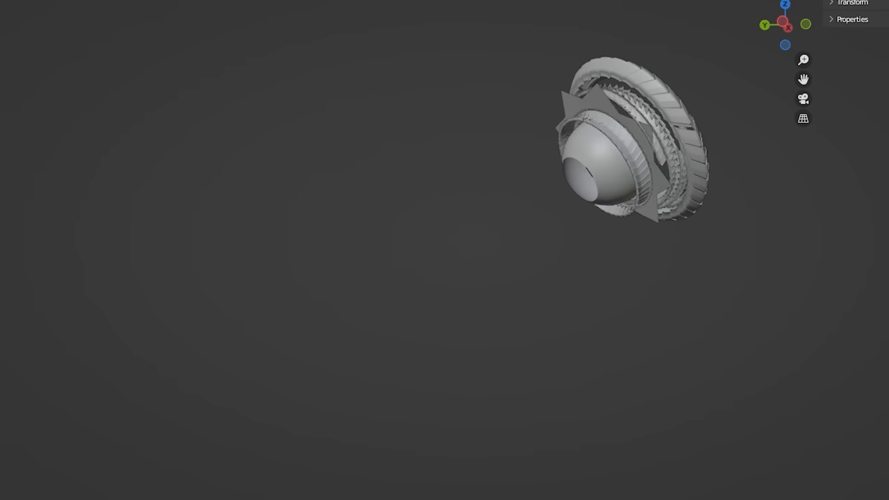
# Step: Orbit the viewport around the rigged hand to inspect its curled-finger armature pose
pyautogui.moveTo(632, 138); pyautogui.dragTo(445, 250)
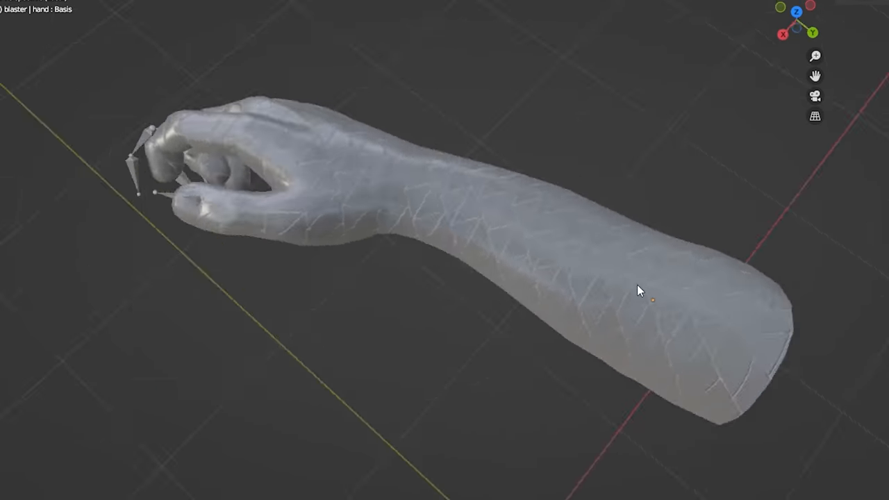
pyautogui.moveTo(639, 291); pyautogui.dragTo(625, 273)
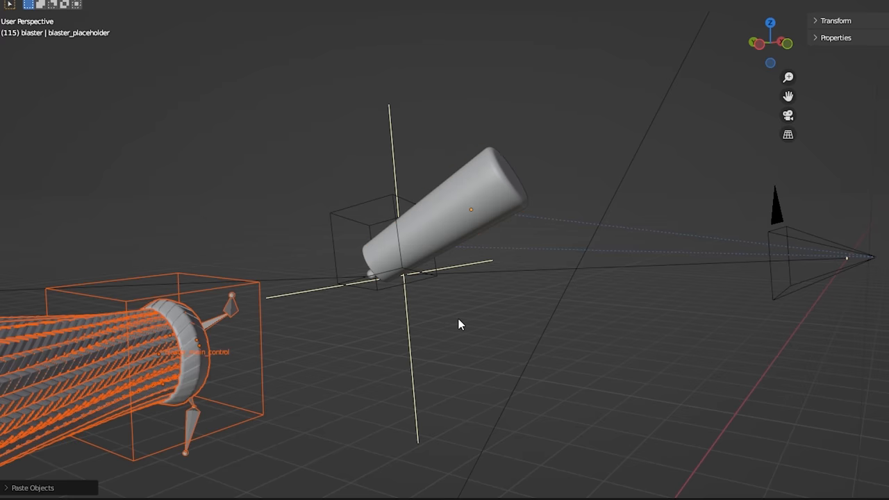
# Step: Select the blaster_main_control rig together with the blaster_placeholder cylinder
pyautogui.moveTo(458, 325); pyautogui.dragTo(416, 414)
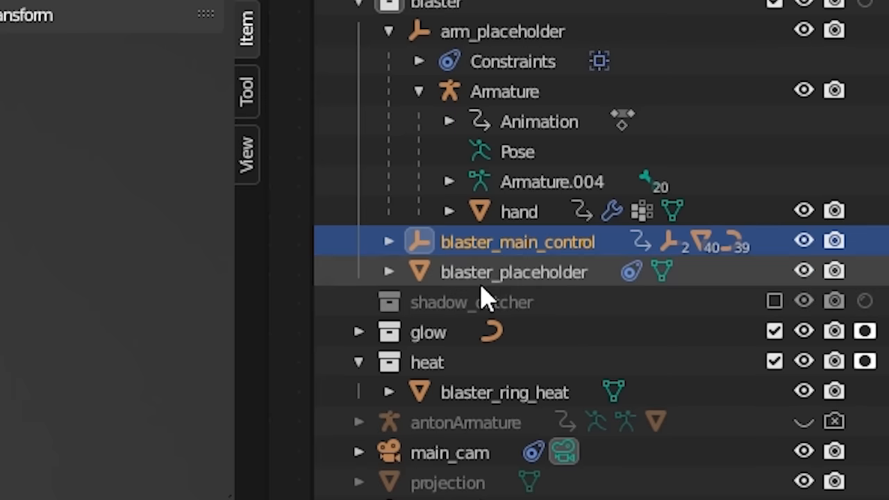
# Step: Parent blaster_main_control to blaster_placeholder with Ctrl+P, Object
pyautogui.press('ctrl+p')
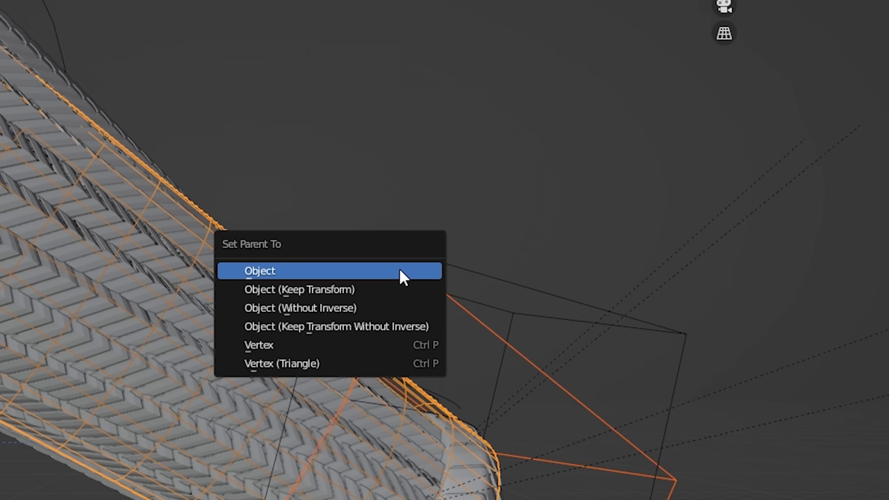
pyautogui.moveTo(274, 276)
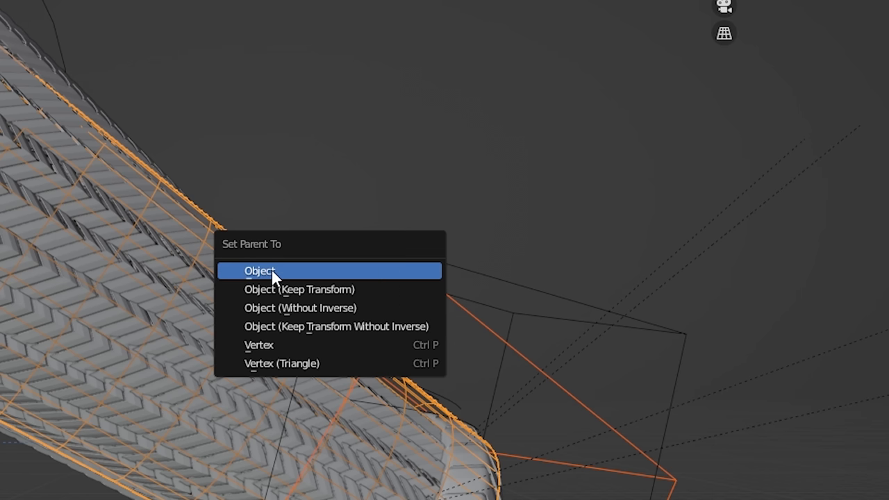
pyautogui.click(260, 270)
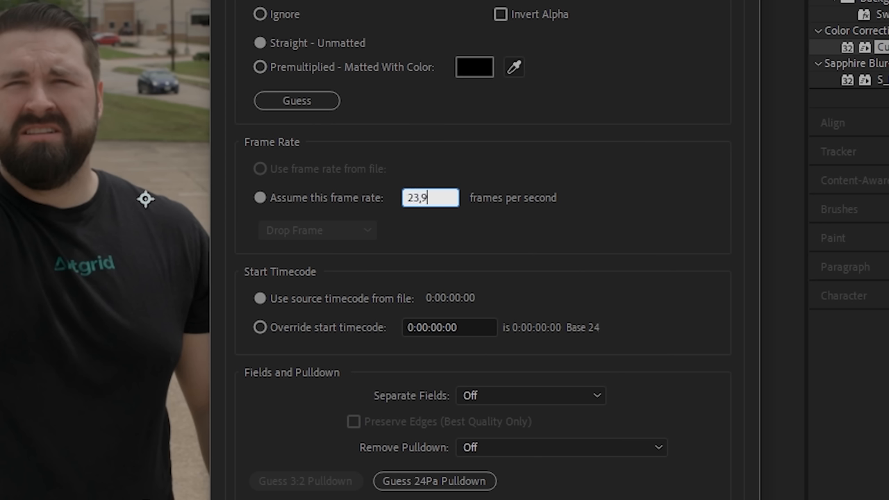
# Step: Finish entering 23.976 as the footage's assumed frame rate
pyautogui.write('76')
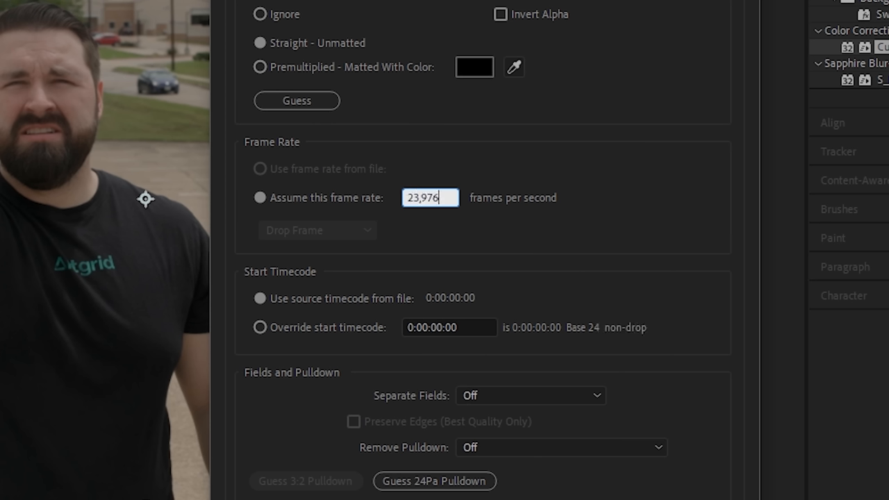